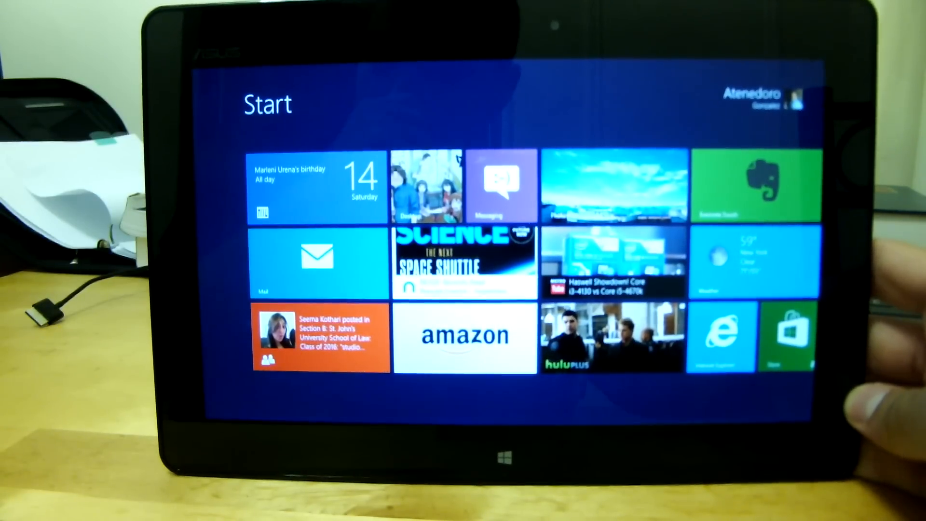
scroll(right, 3)
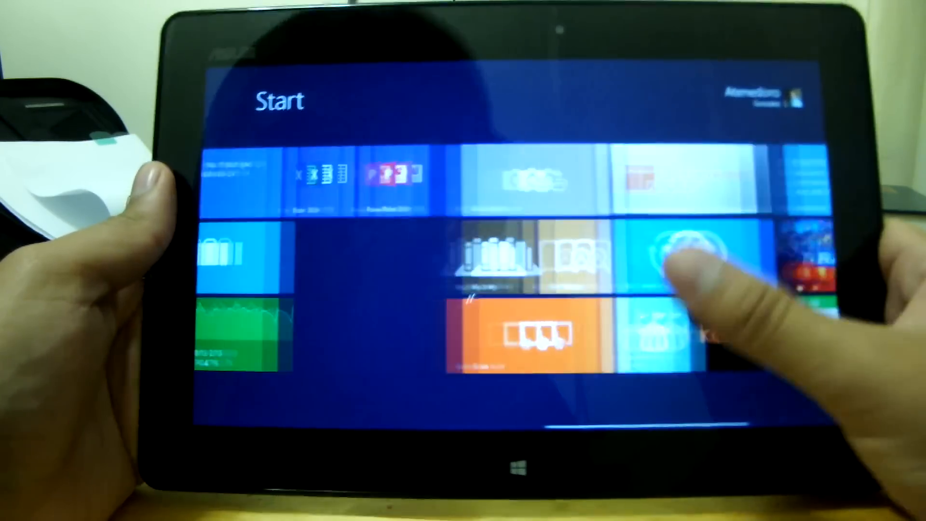
scroll(left, 3)
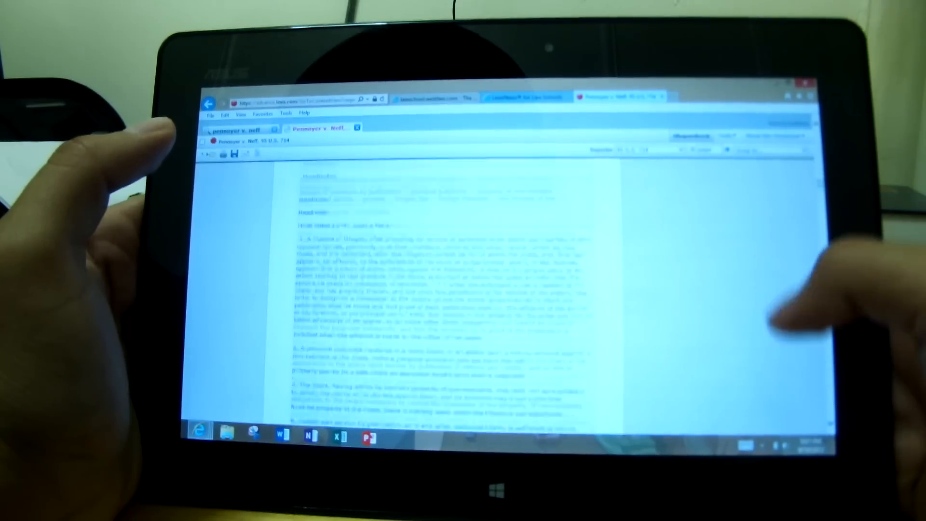
scroll(down, 3)
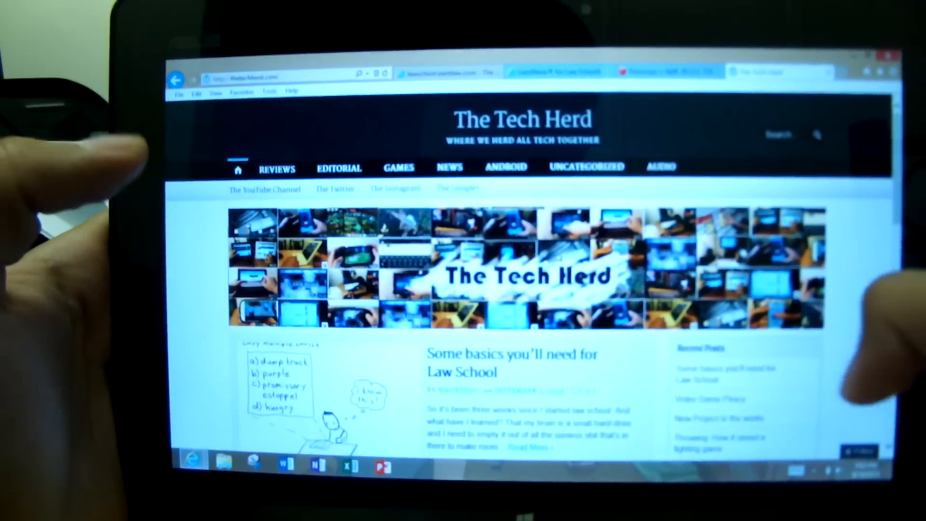
scroll(down, 3)
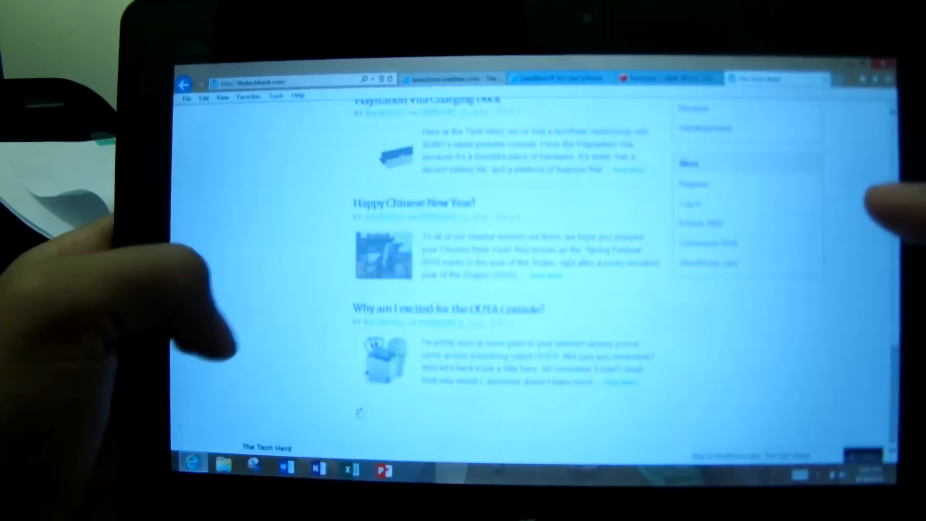